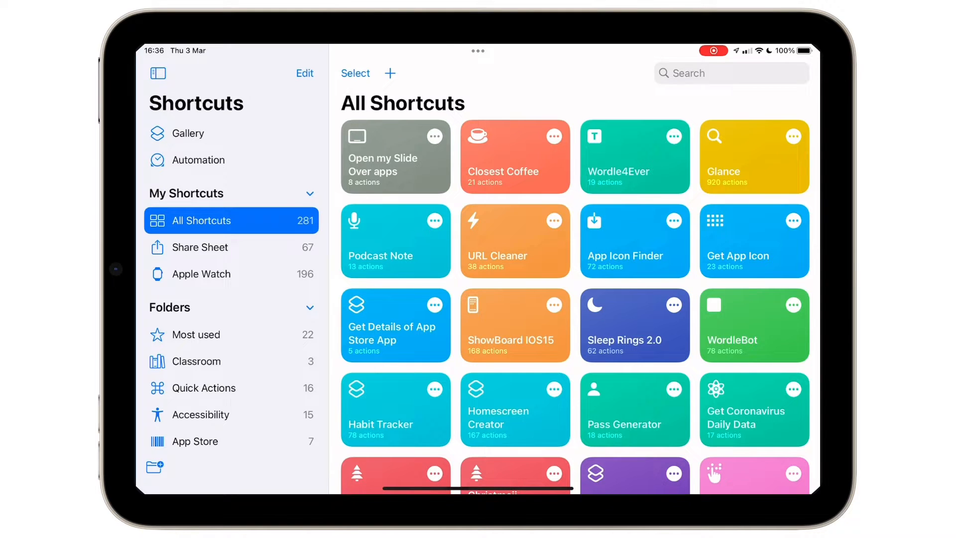
# Step: Create a new, empty shortcut from All Shortcuts
pyautogui.click(389, 74)
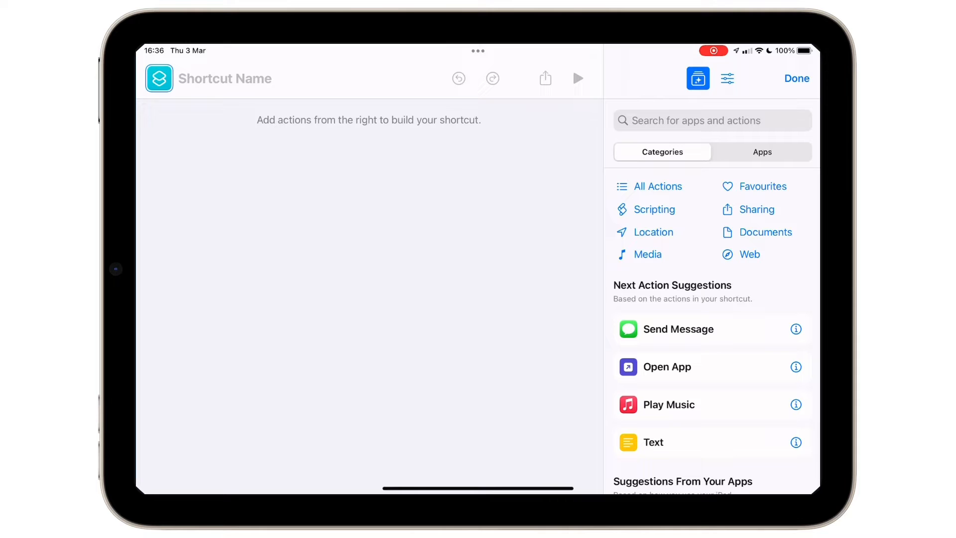
# Step: Search the actions for 'Spl' and add Split-Screen Apps from Scripting
pyautogui.click(712, 120)
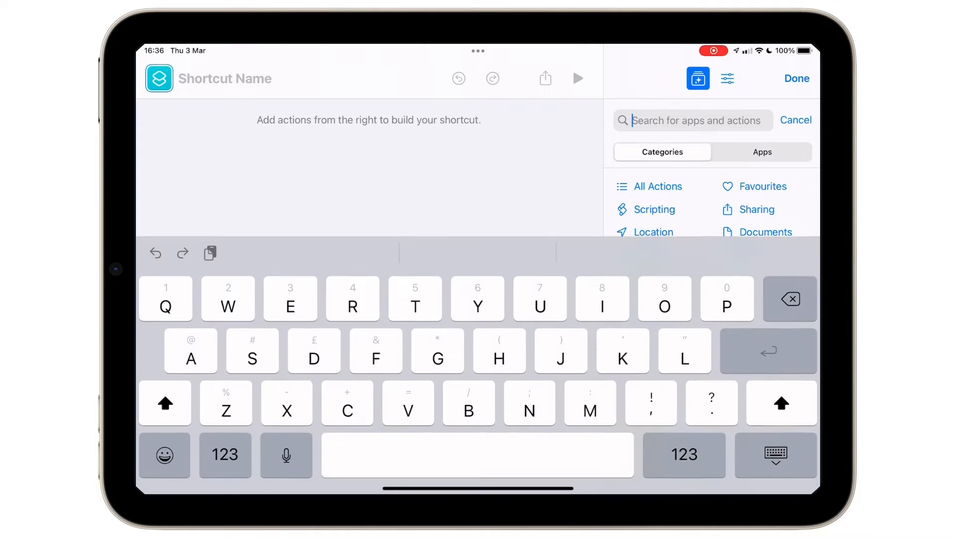
pyautogui.write('Sea')
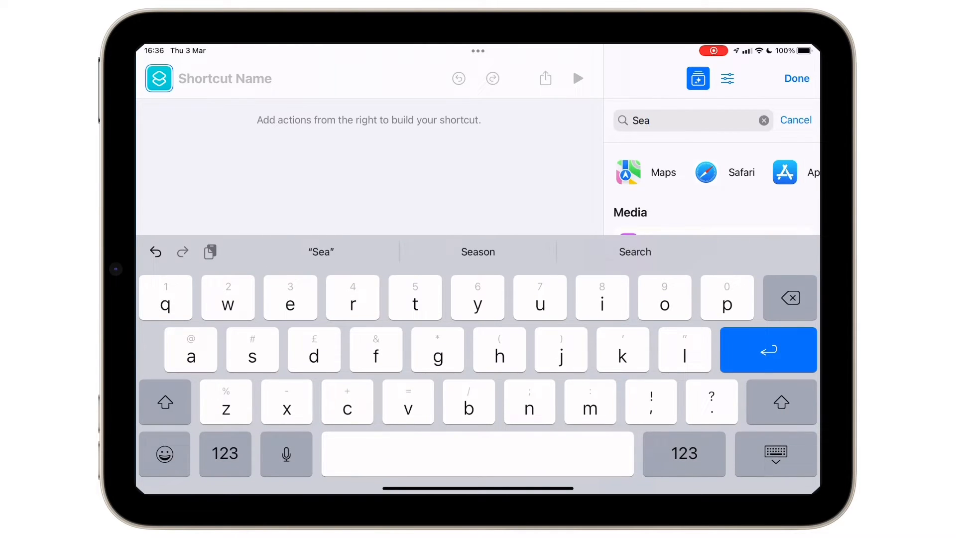
pyautogui.click(789, 298)
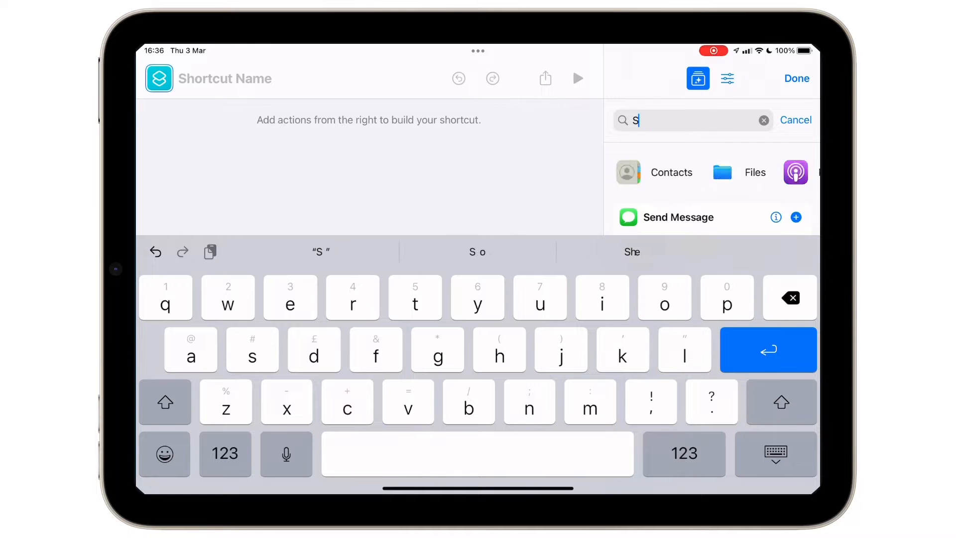
pyautogui.write('pl')
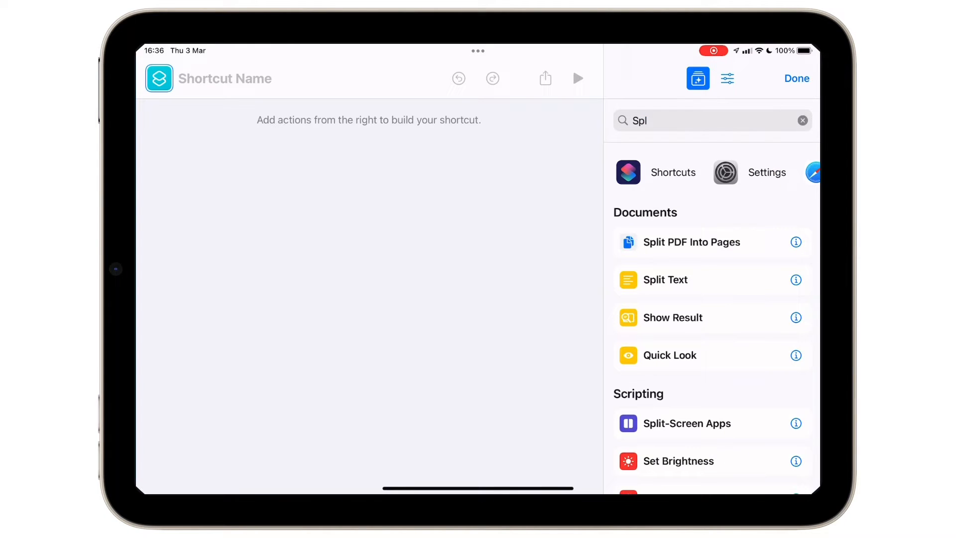
pyautogui.scroll(-3)
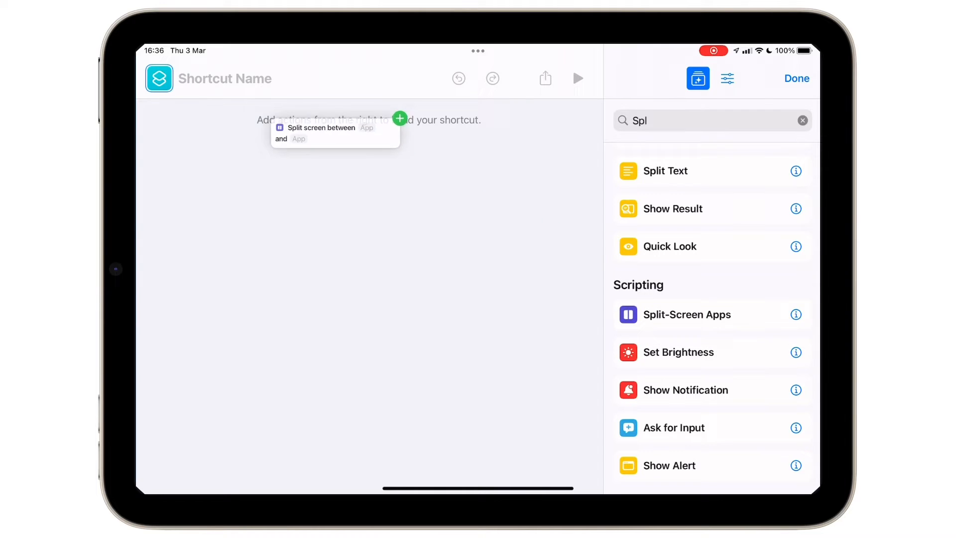
pyautogui.click(686, 313)
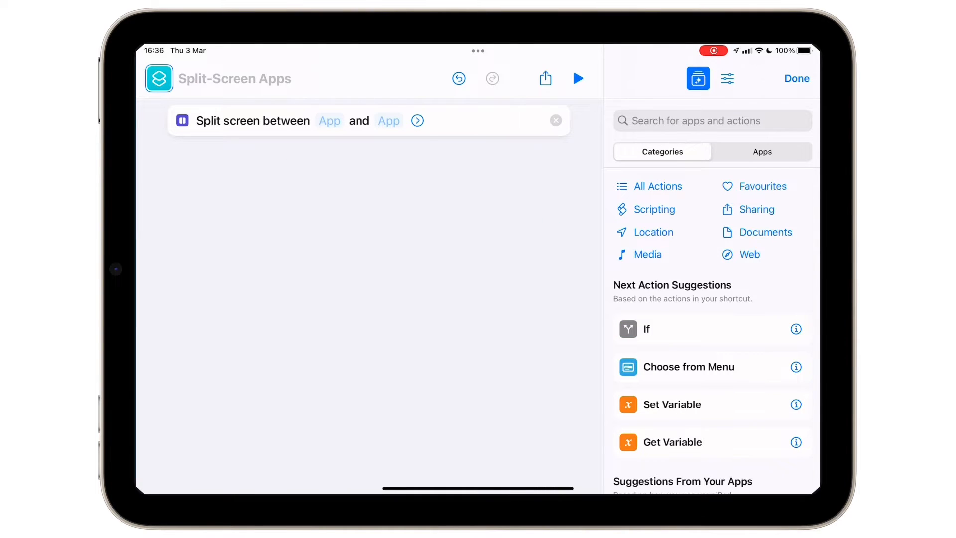
# Step: Set Classroom as the first split app and Safari as the second
pyautogui.click(328, 120)
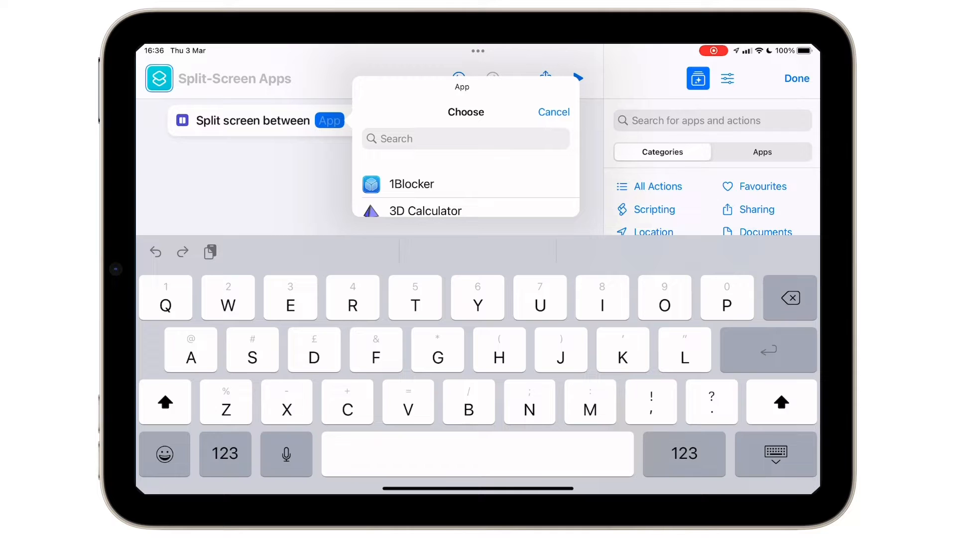
pyautogui.write('Classro')
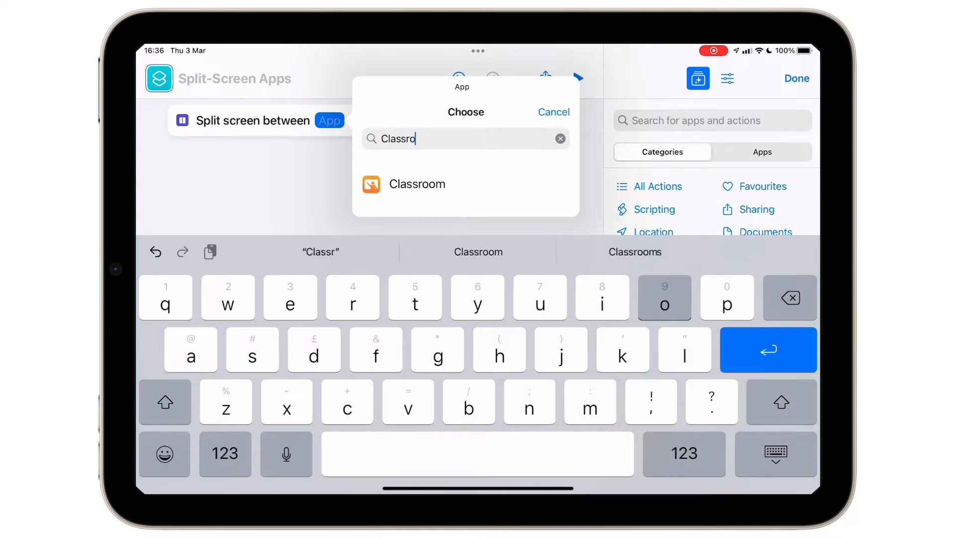
pyautogui.click(416, 184)
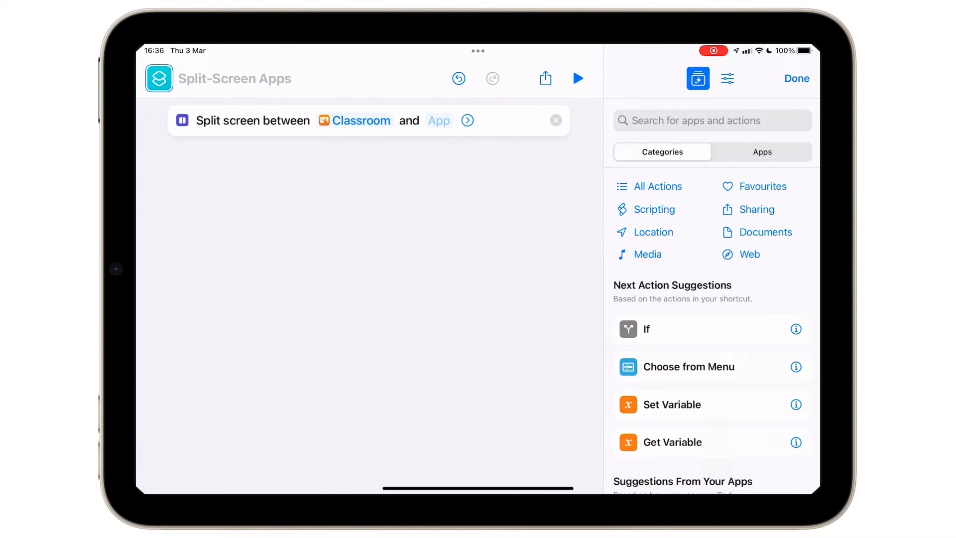
pyautogui.click(438, 120)
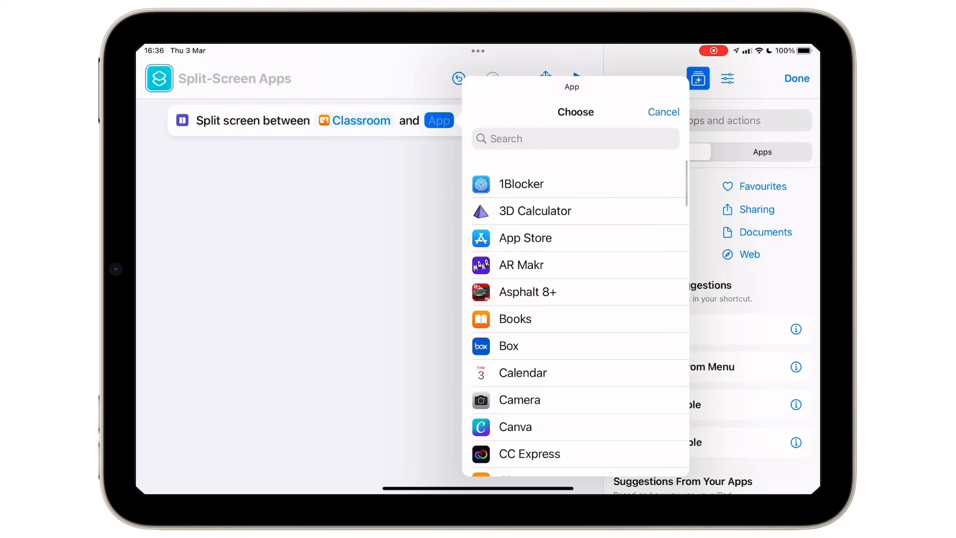
pyautogui.write('Saf')
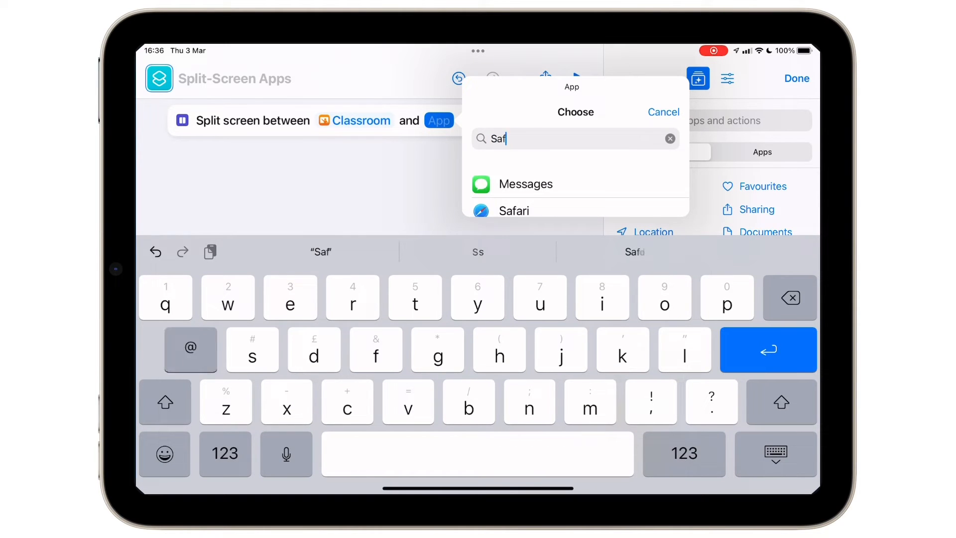
pyautogui.write('ari')
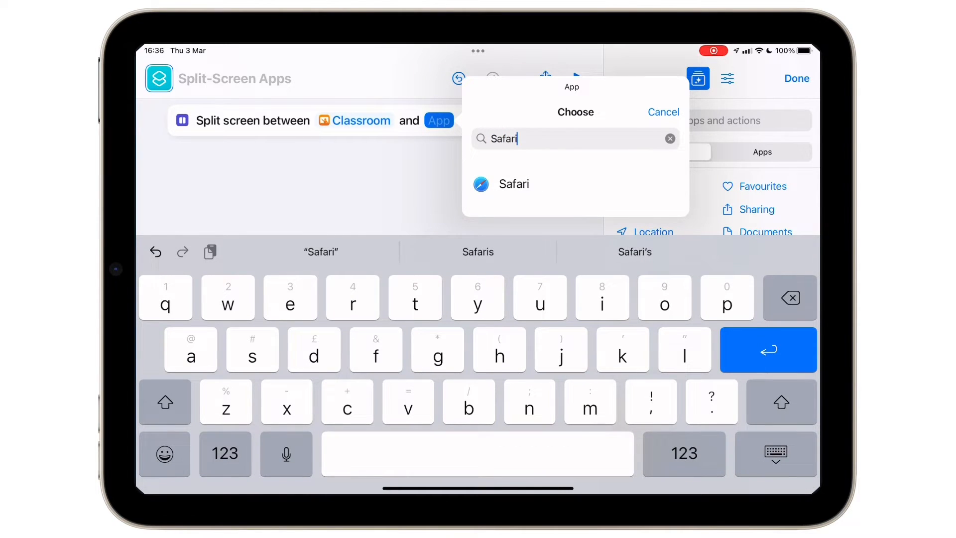
pyautogui.click(514, 183)
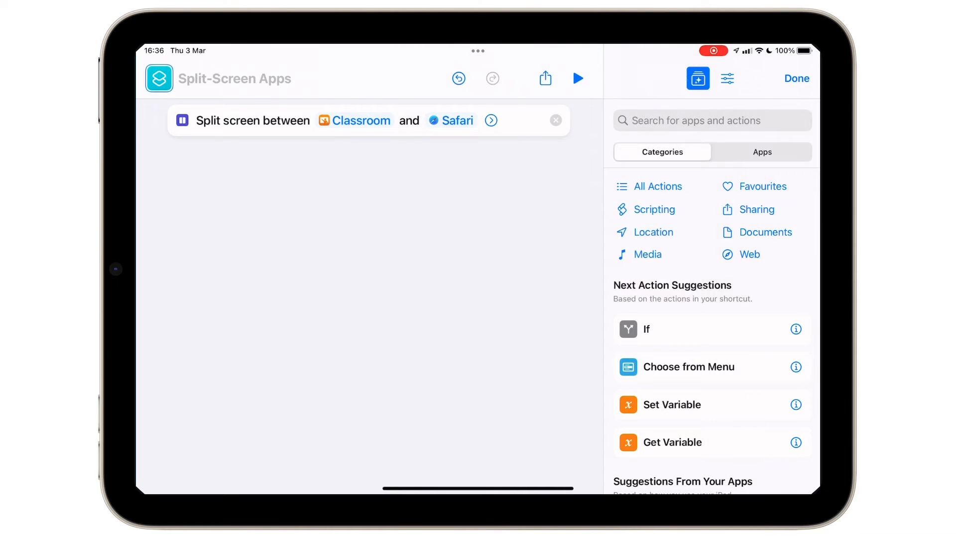
# Step: Give the shortcut the globe glyph from Objects on an orange colour
pyautogui.click(158, 79)
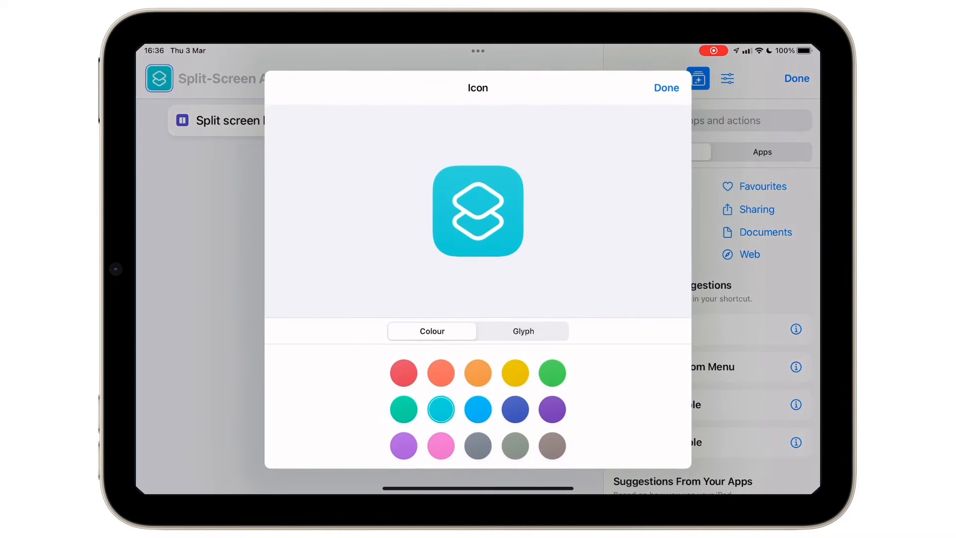
pyautogui.click(523, 331)
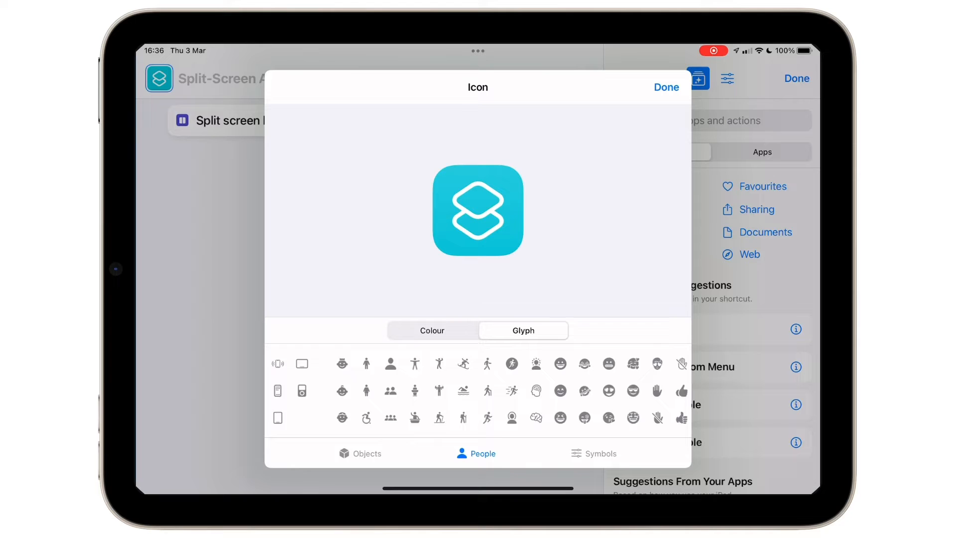
pyautogui.click(359, 453)
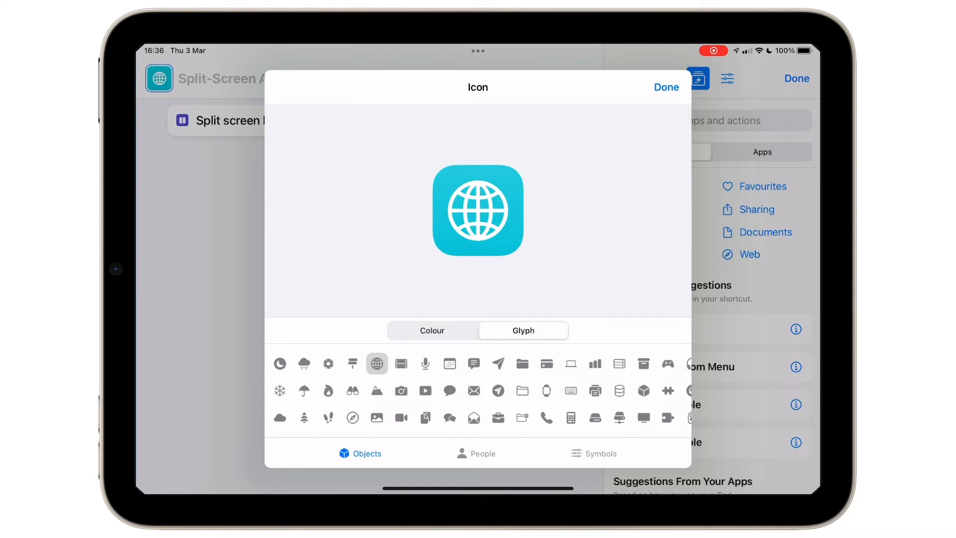
pyautogui.click(432, 329)
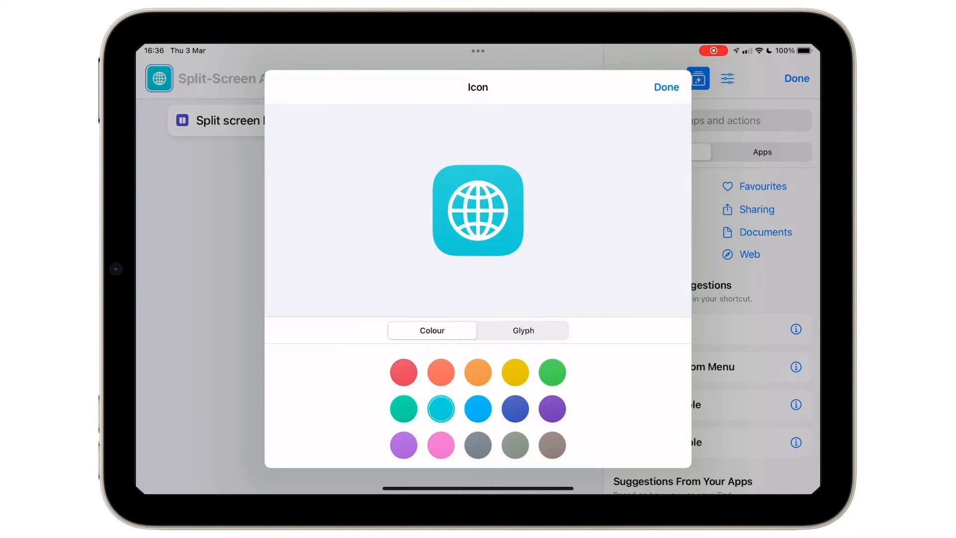
pyautogui.click(665, 87)
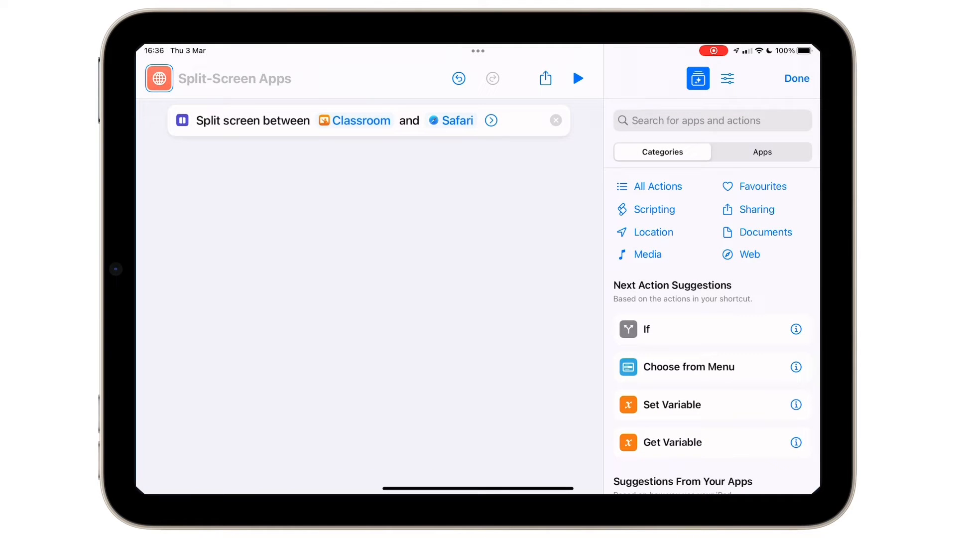
# Step: Save the shortcut with Done and return to All Shortcuts
pyautogui.click(797, 77)
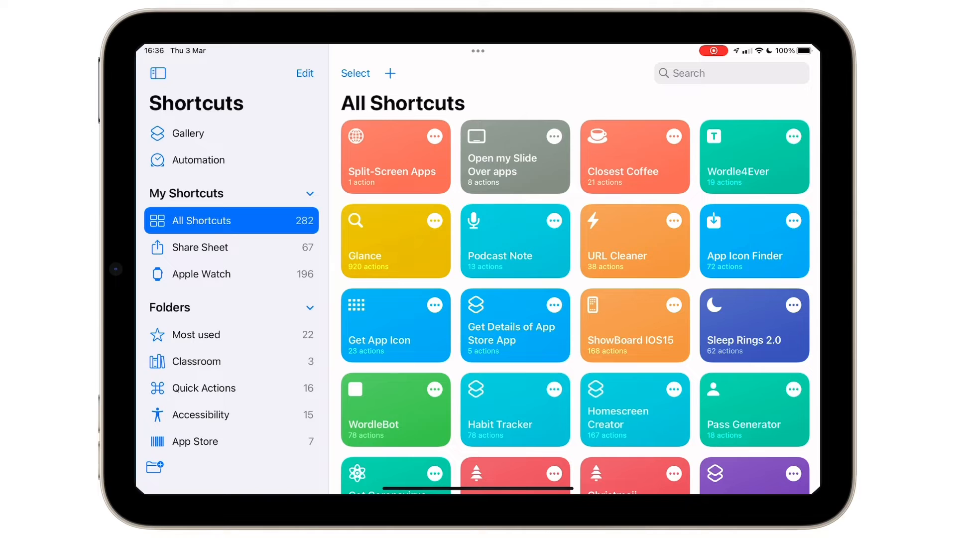
pyautogui.scroll(-3)
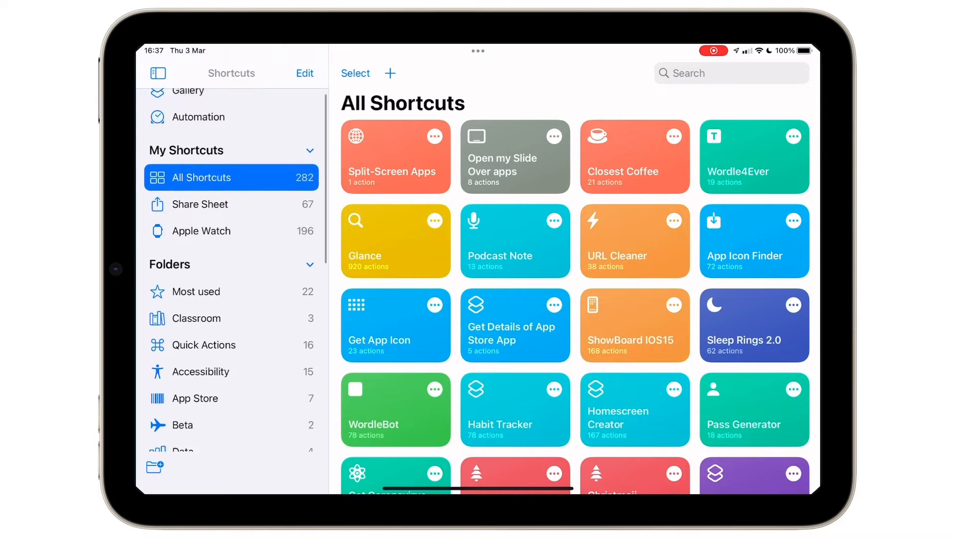
pyautogui.scroll(-3)
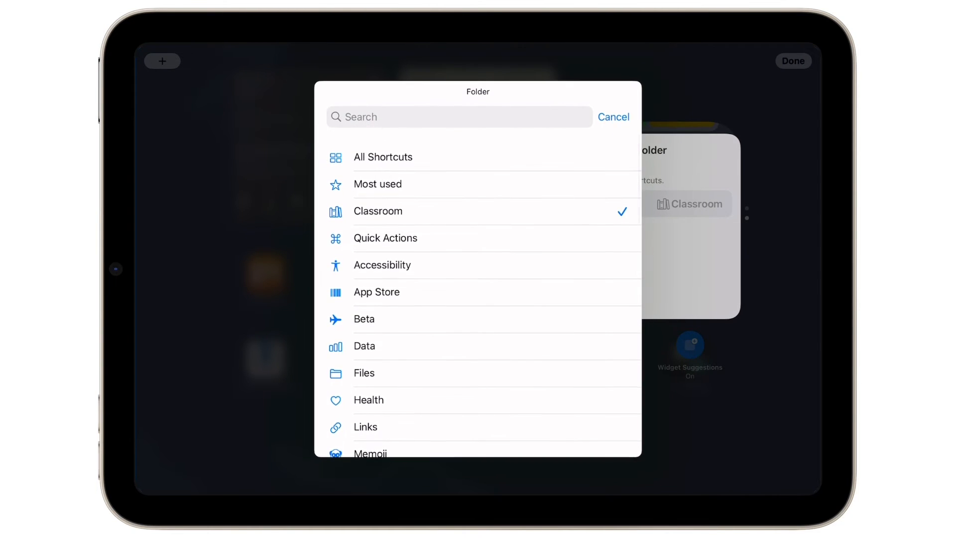
# Step: Select the Classroom folder for the Shortcuts home-screen widget
pyautogui.click(614, 117)
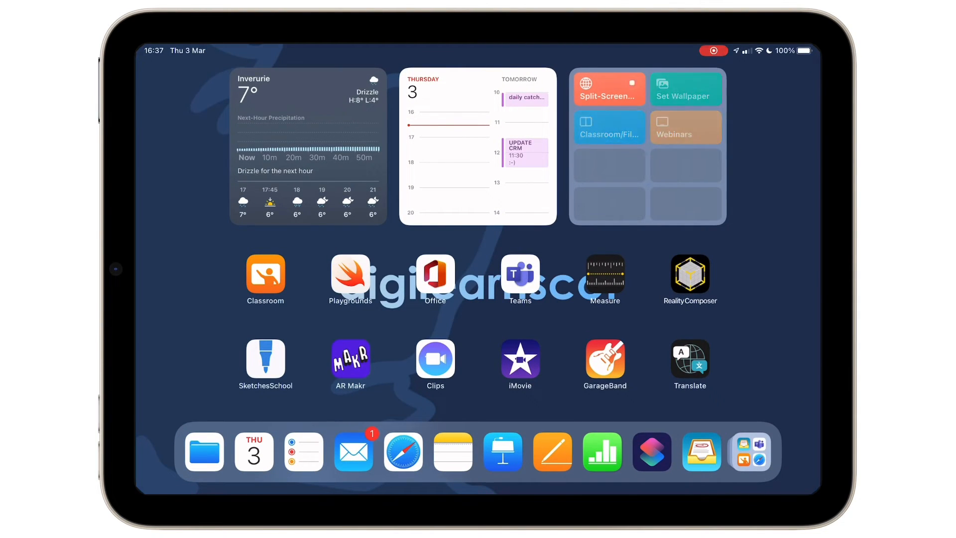
# Step: Run the split-screen shortcut from the widget and back Files up to Workbooks
pyautogui.click(609, 128)
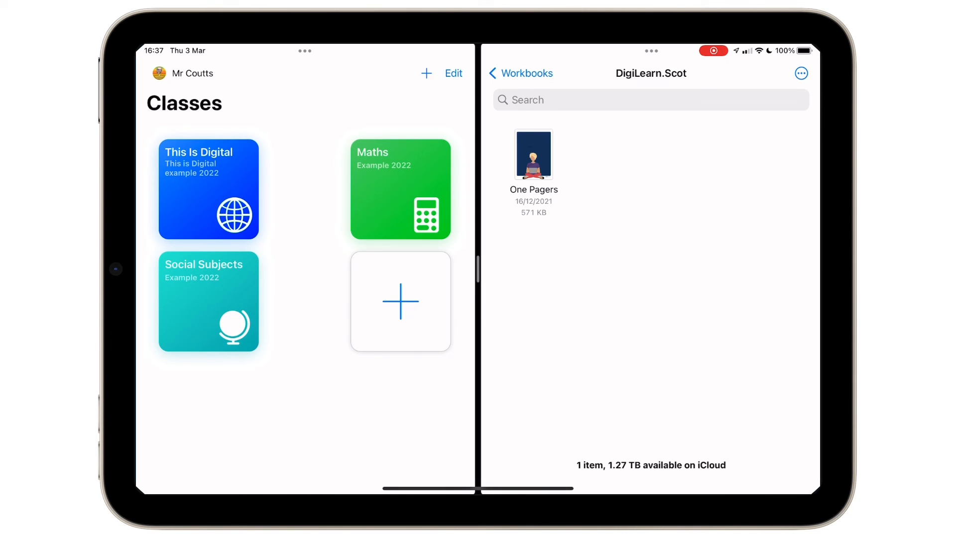
pyautogui.click(519, 74)
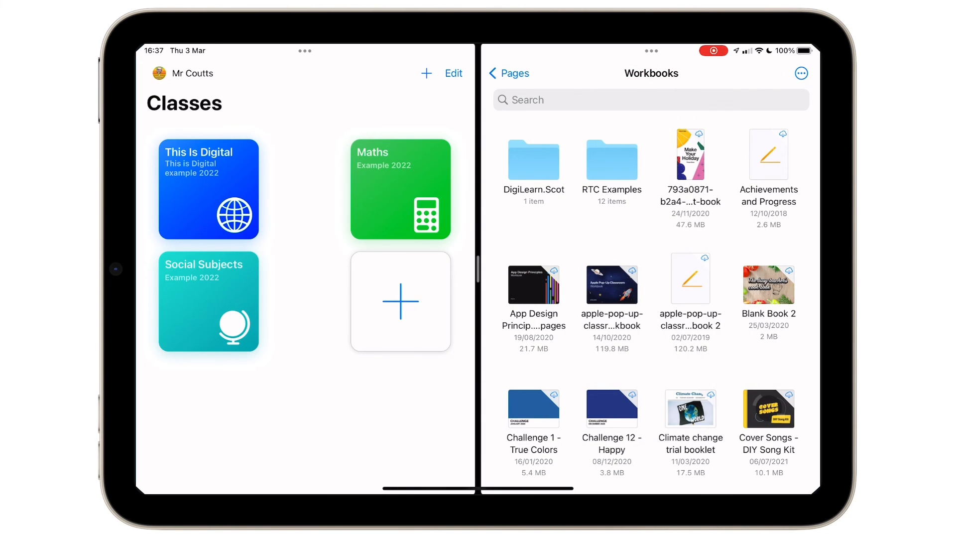